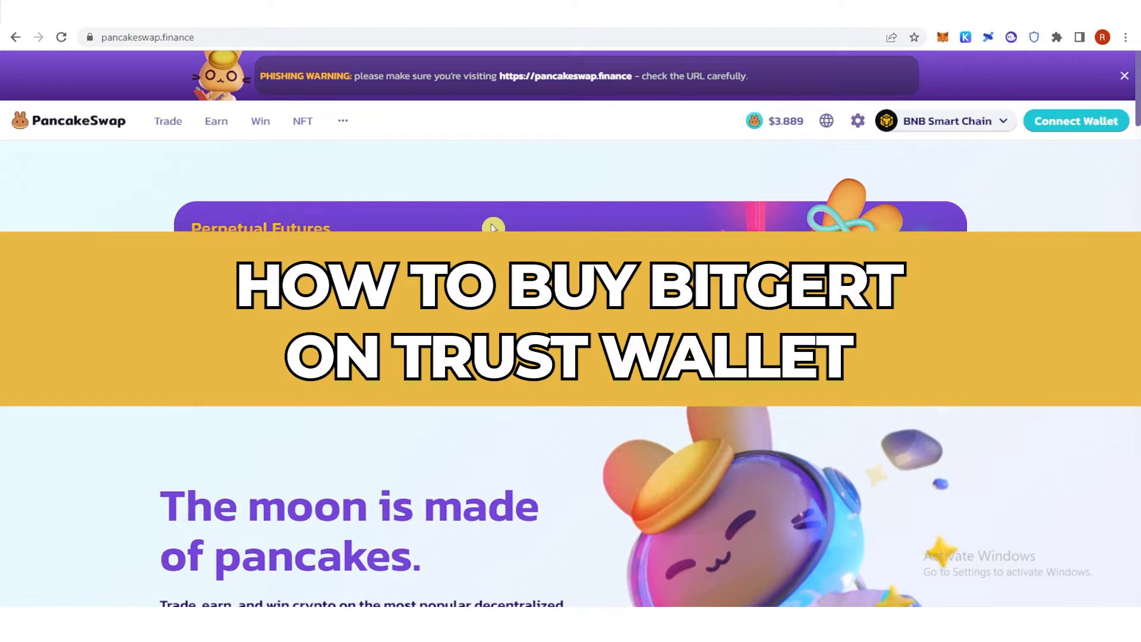
Step: Connect Trust Wallet so address 0x…8398 shows on BNB Smart Chain
{"action": "left_click", "coordinate": [216, 121]}
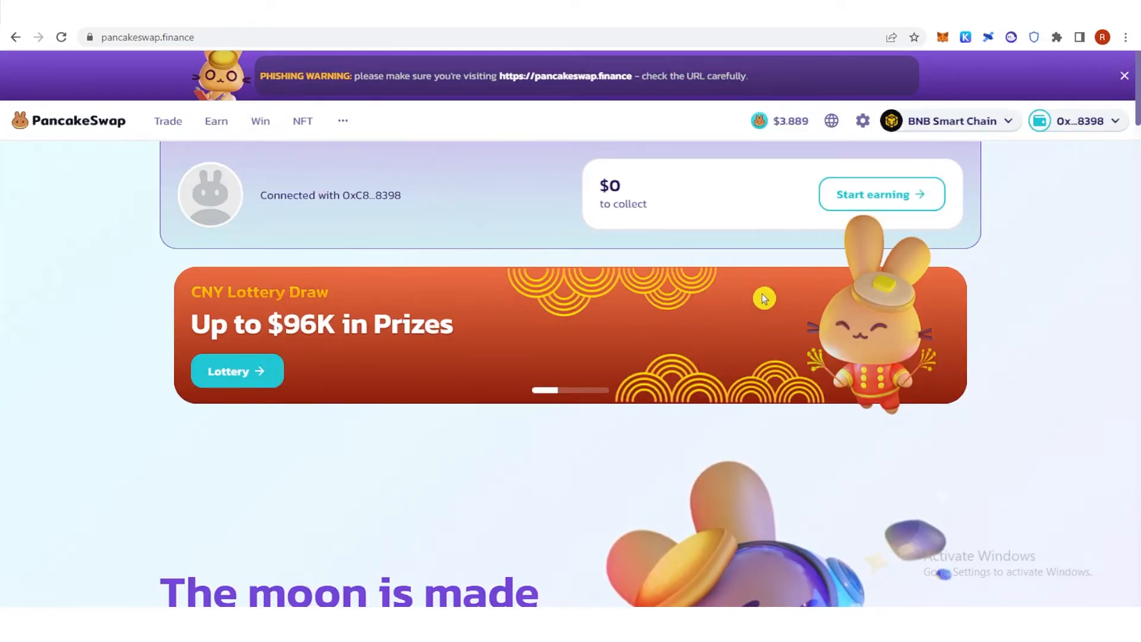
Step: Go to Trade > Swap and choose BRISE (Bitgert) as the token to receive for BNB
{"action": "left_click", "coordinate": [169, 121]}
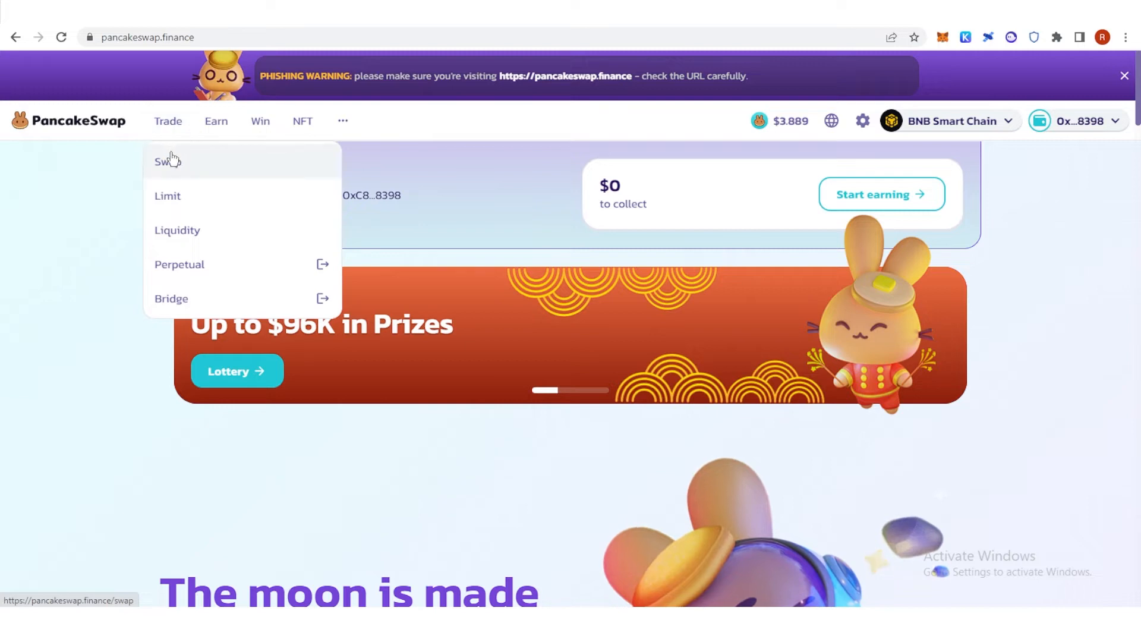
{"action": "left_click", "coordinate": [167, 162]}
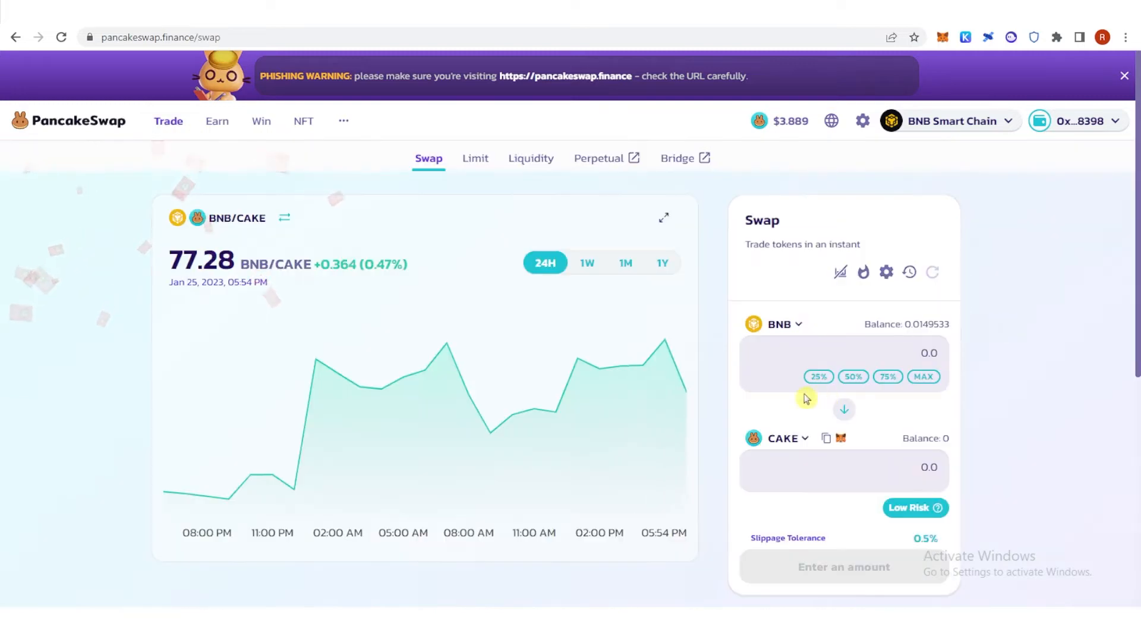
{"action": "left_click", "coordinate": [779, 323]}
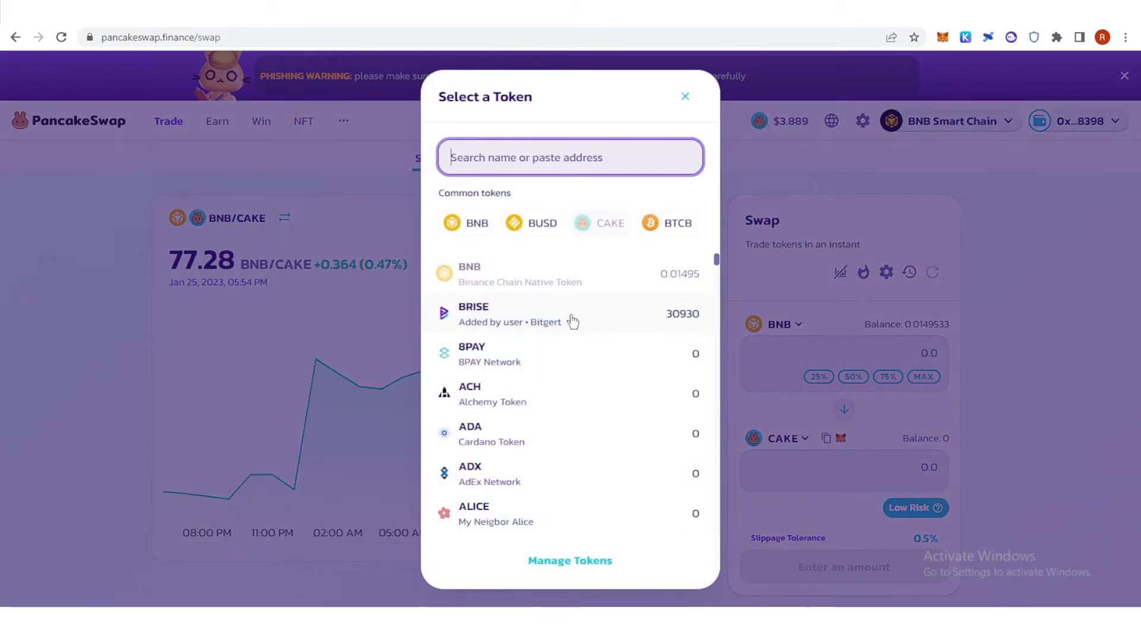
{"action": "left_click", "coordinate": [497, 313]}
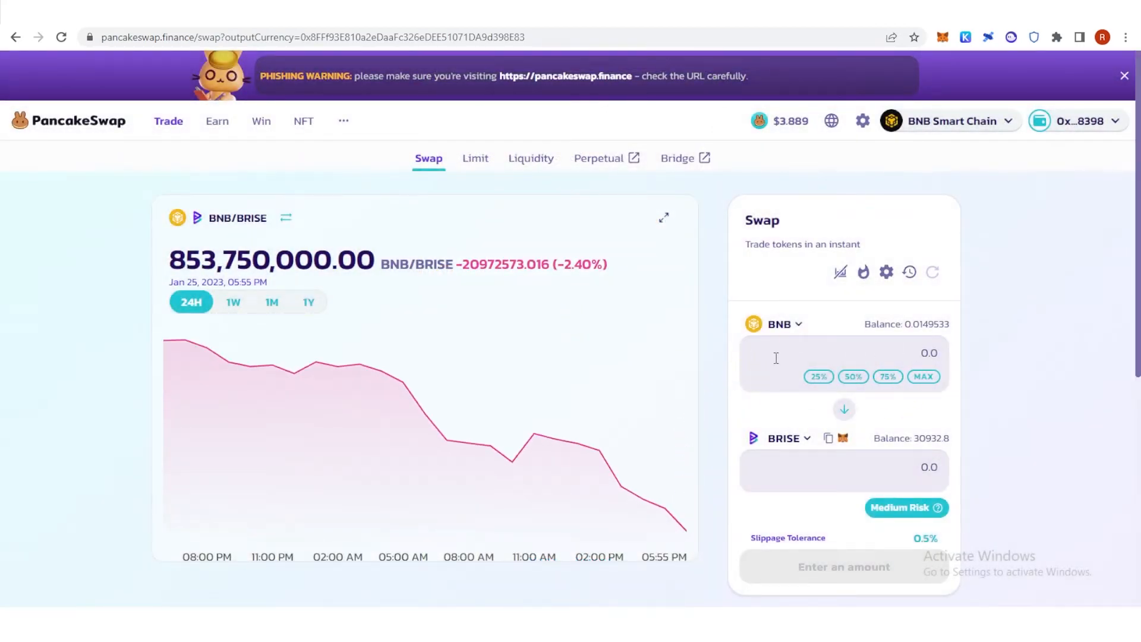
{"action": "mouse_move", "coordinate": [811, 354]}
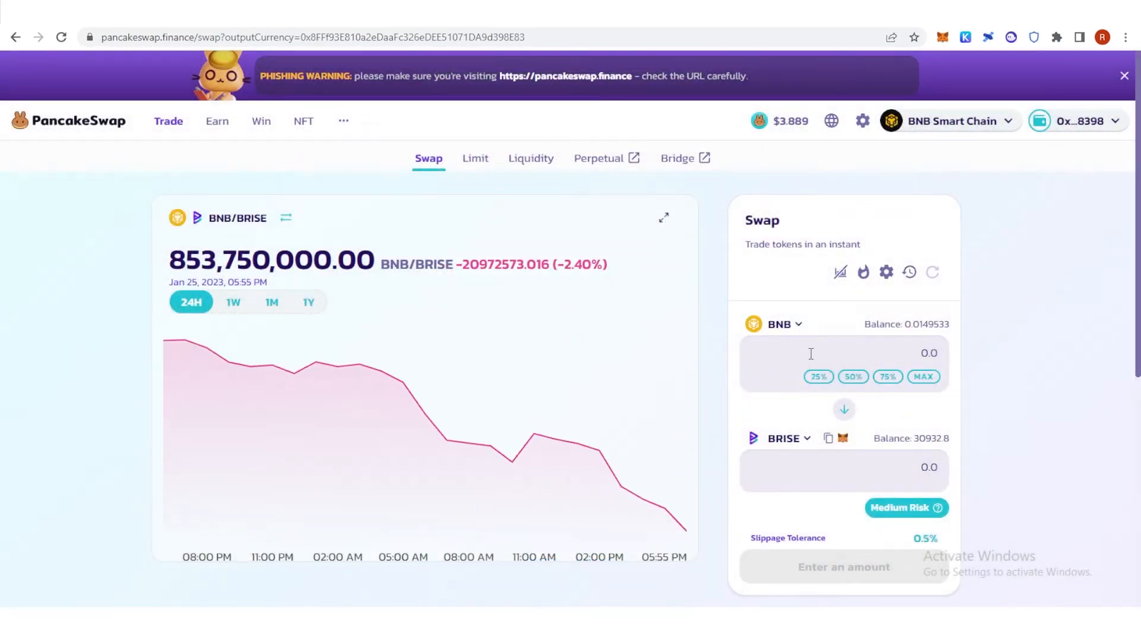
{"action": "mouse_move", "coordinate": [920, 350]}
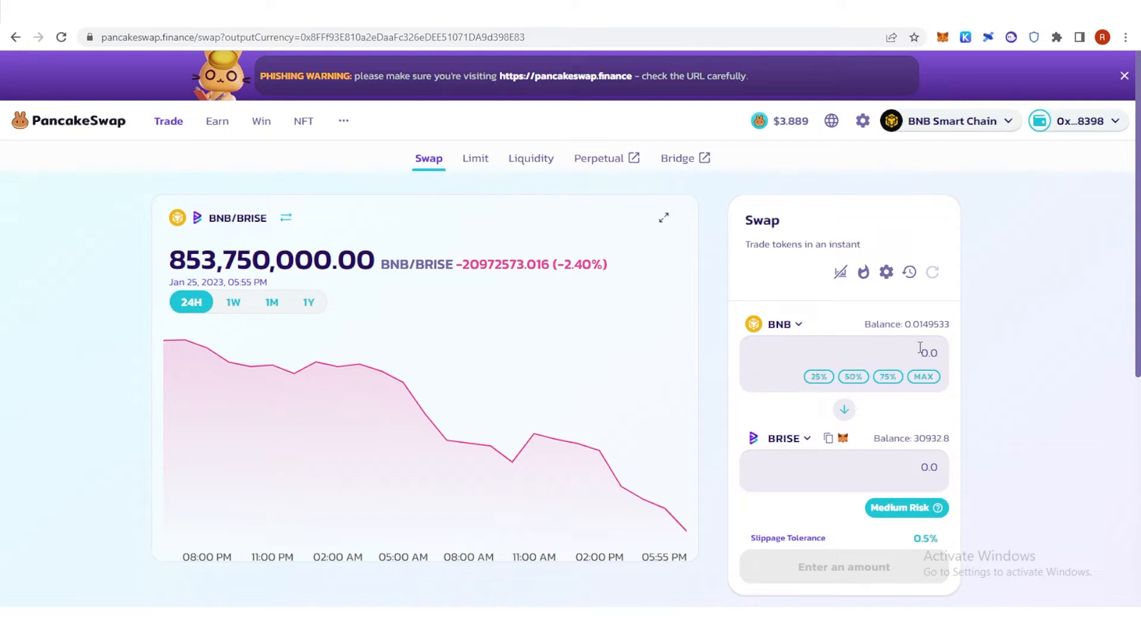
Step: Enter 0.008 BNB to spend, quoting an estimated 6,832,910 BRISE
{"action": "left_click", "coordinate": [927, 352]}
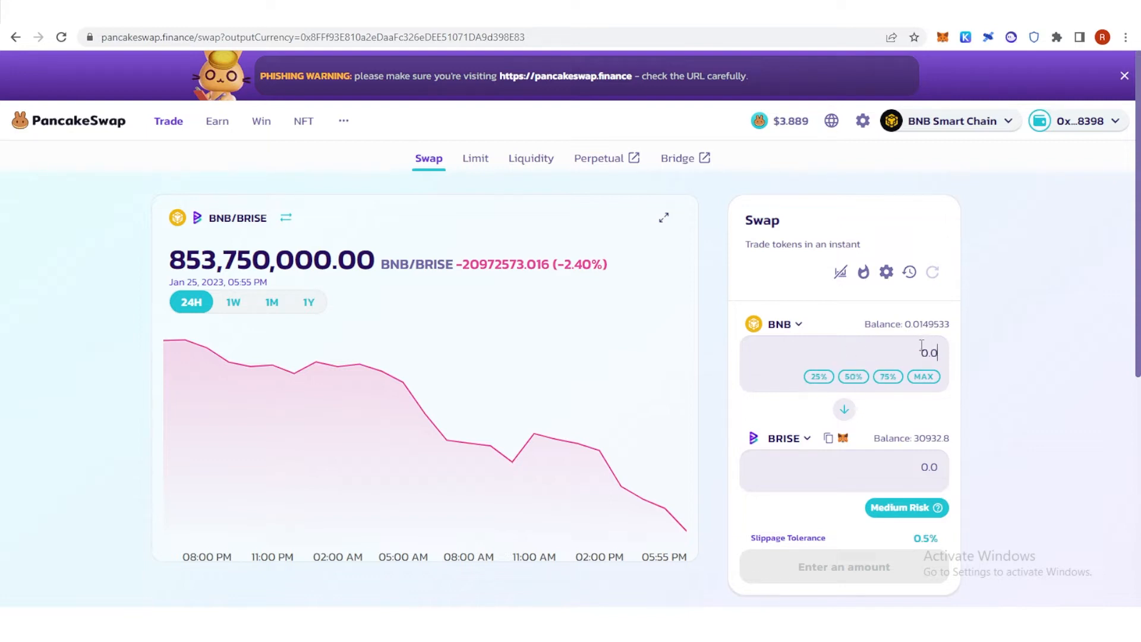
{"action": "type", "text": "0.0008"}
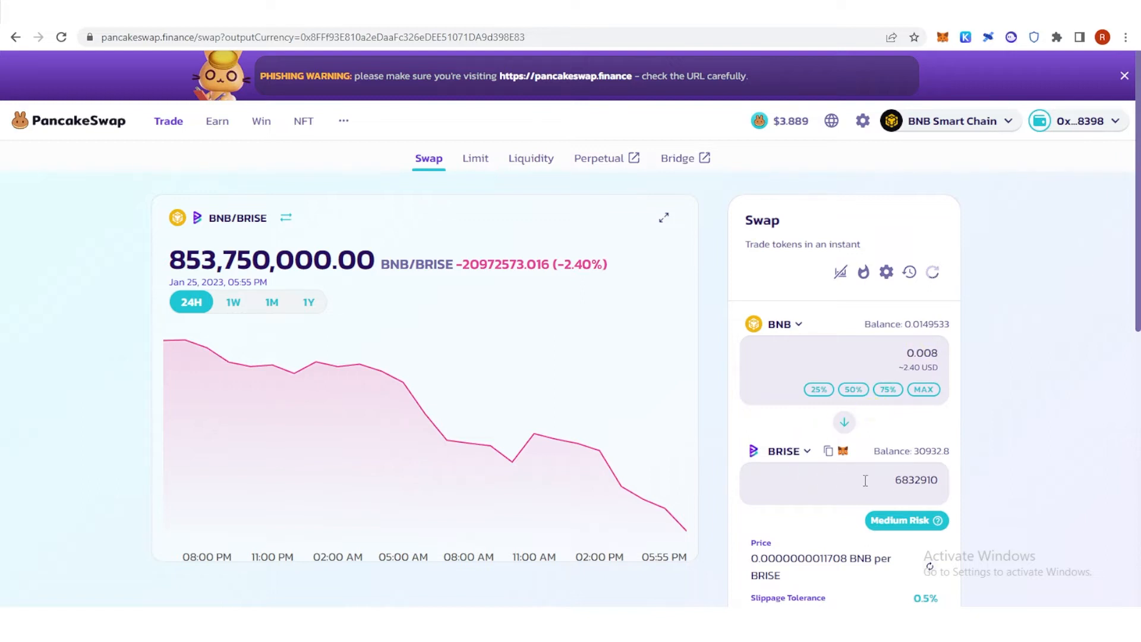
{"action": "double_click", "coordinate": [916, 480]}
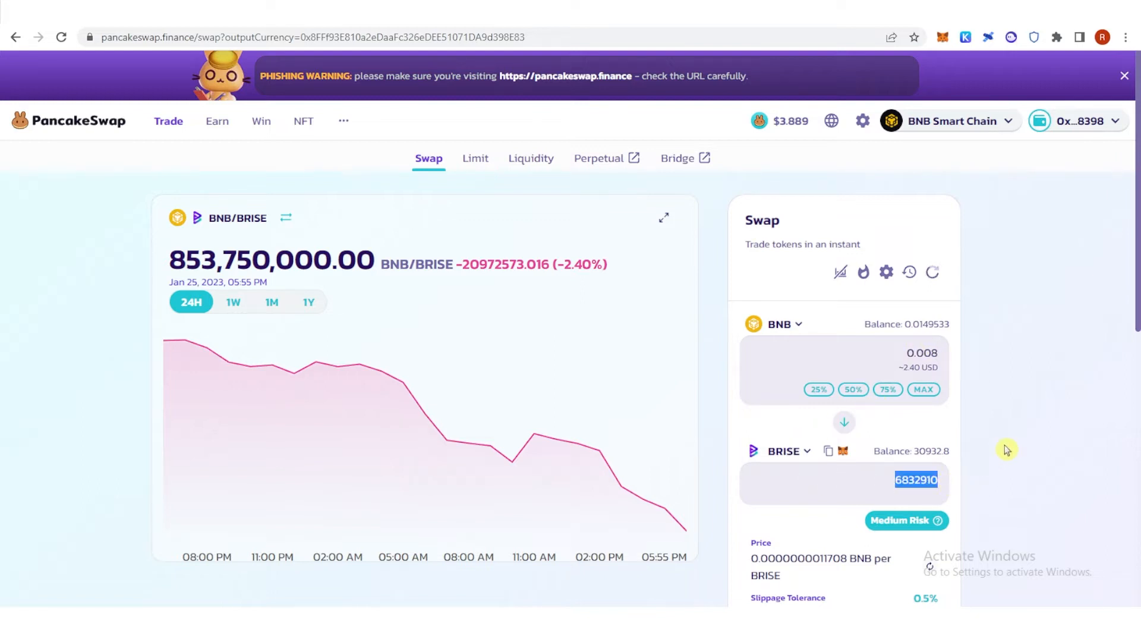
{"action": "scroll", "scroll_direction": "down", "scroll_amount": 3}
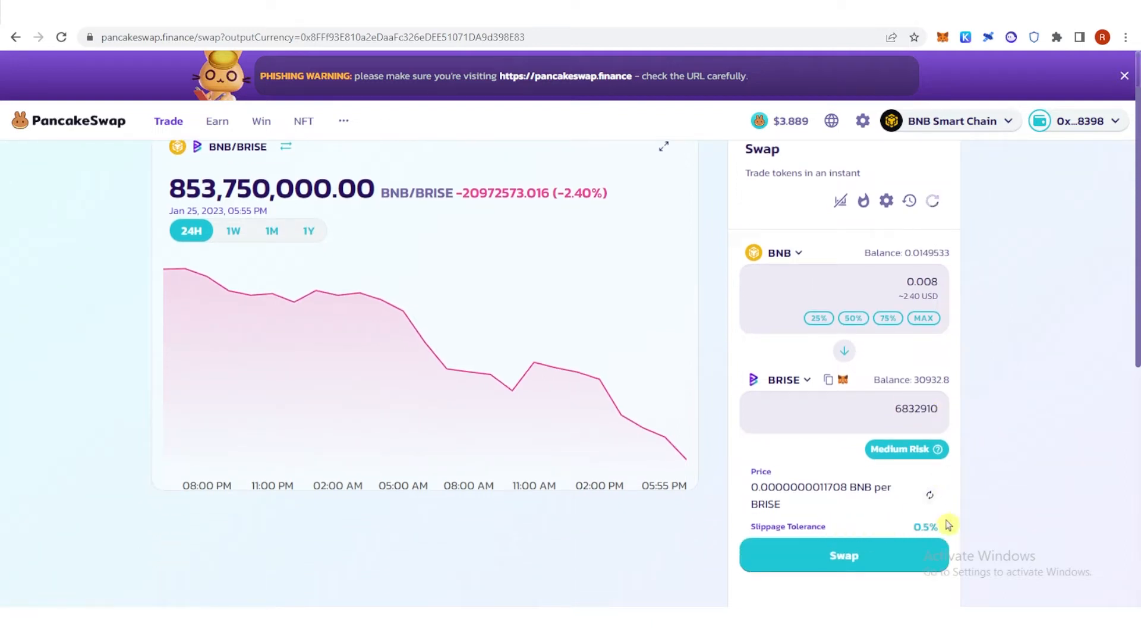
{"action": "mouse_move", "coordinate": [1001, 399]}
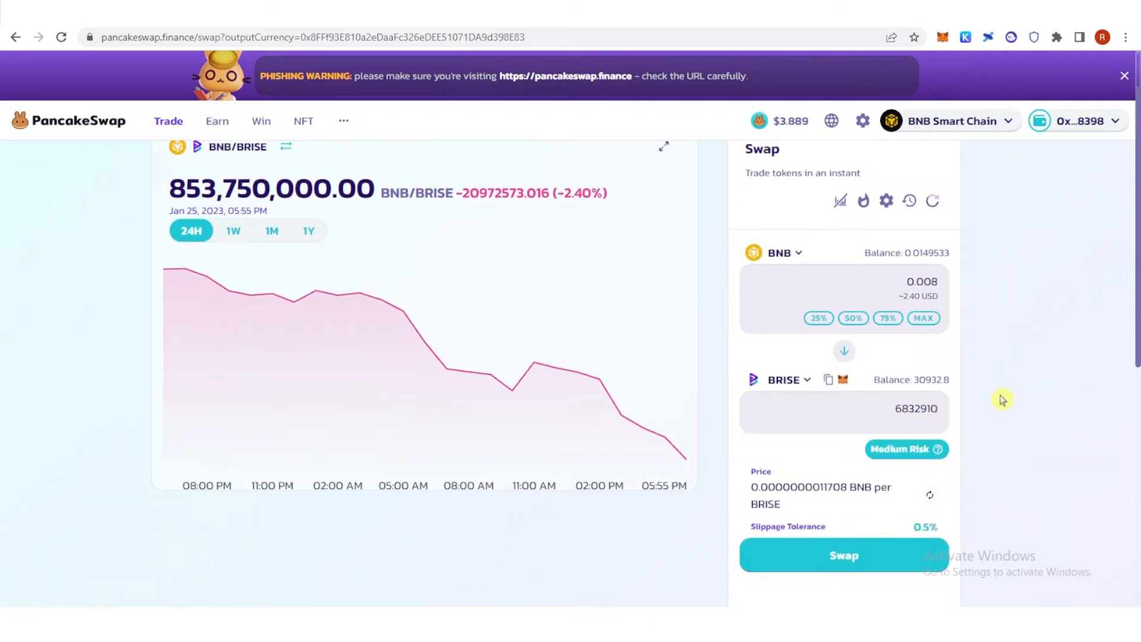
{"action": "mouse_move", "coordinate": [763, 82]}
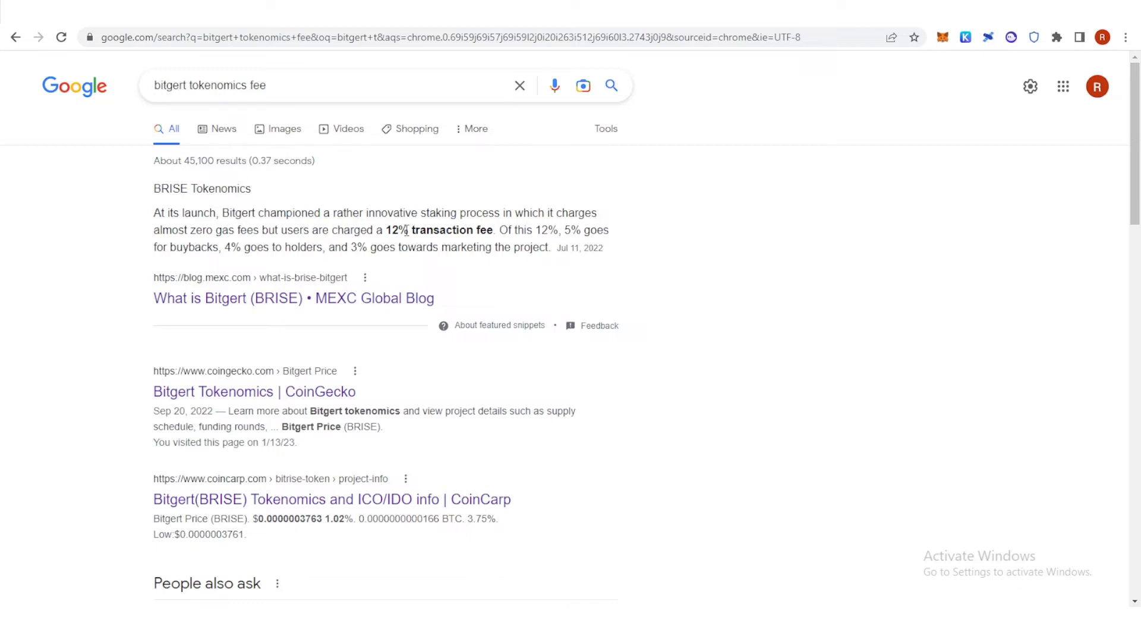
{"action": "mouse_move", "coordinate": [615, 209]}
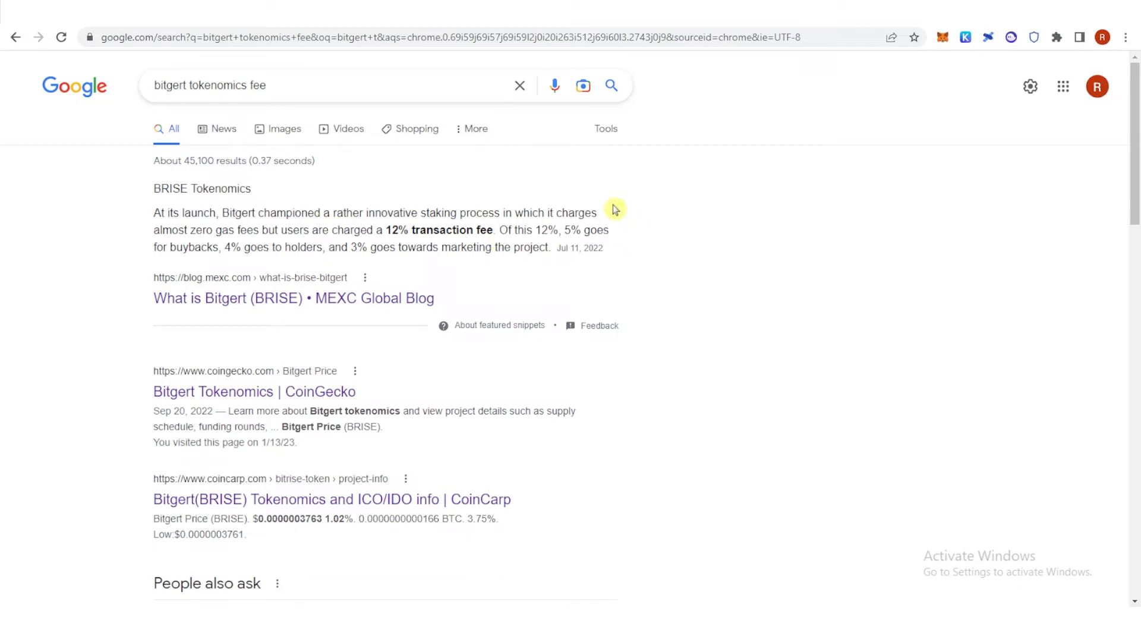
Step: Highlight the snippet on BRISE's 12% transaction fee split, then return to the swap
{"action": "left_click_drag", "start_coordinate": [498, 230], "coordinate": [546, 247]}
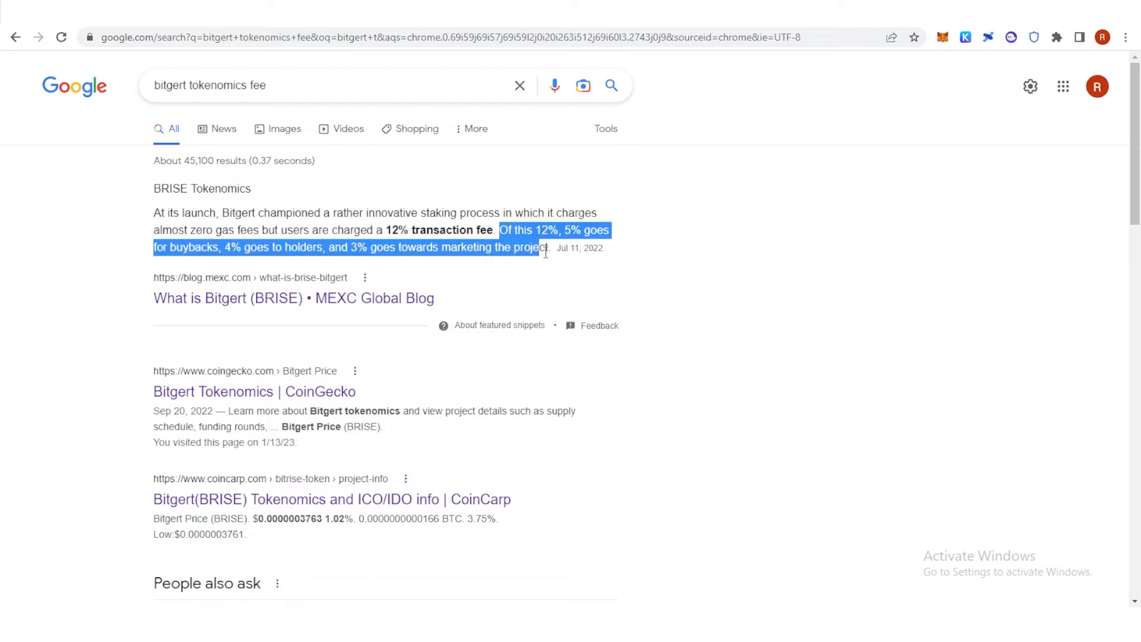
{"action": "left_click", "coordinate": [745, 237]}
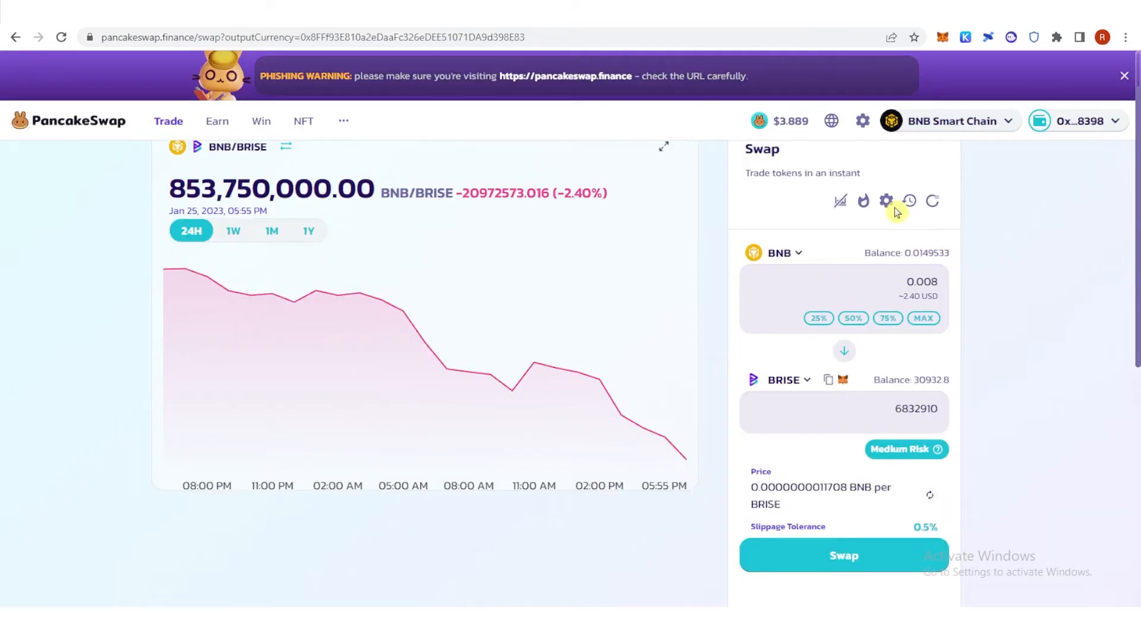
Step: Raise the swap's slippage tolerance to a custom 14% to cover BRISE's fee
{"action": "left_click", "coordinate": [887, 200]}
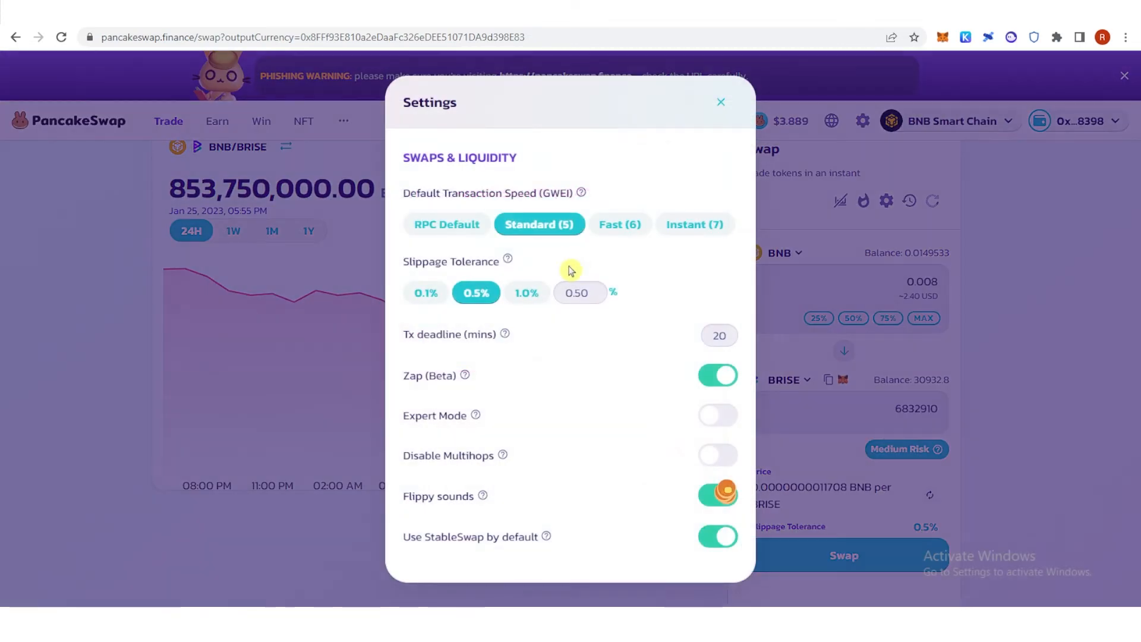
{"action": "type", "text": "14"}
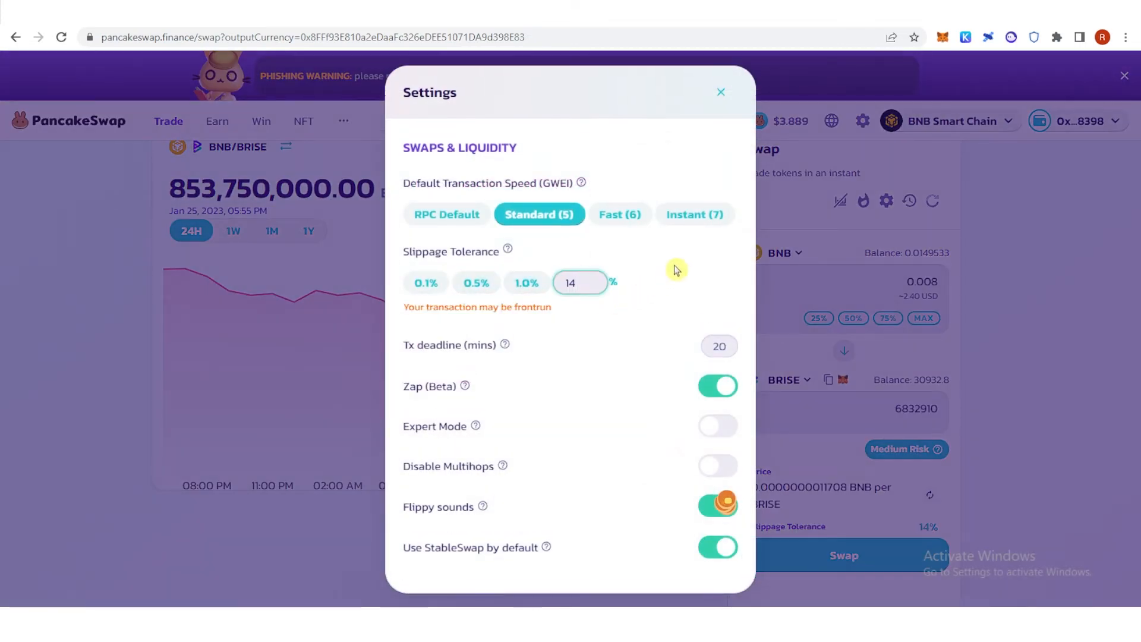
{"action": "left_click", "coordinate": [721, 93]}
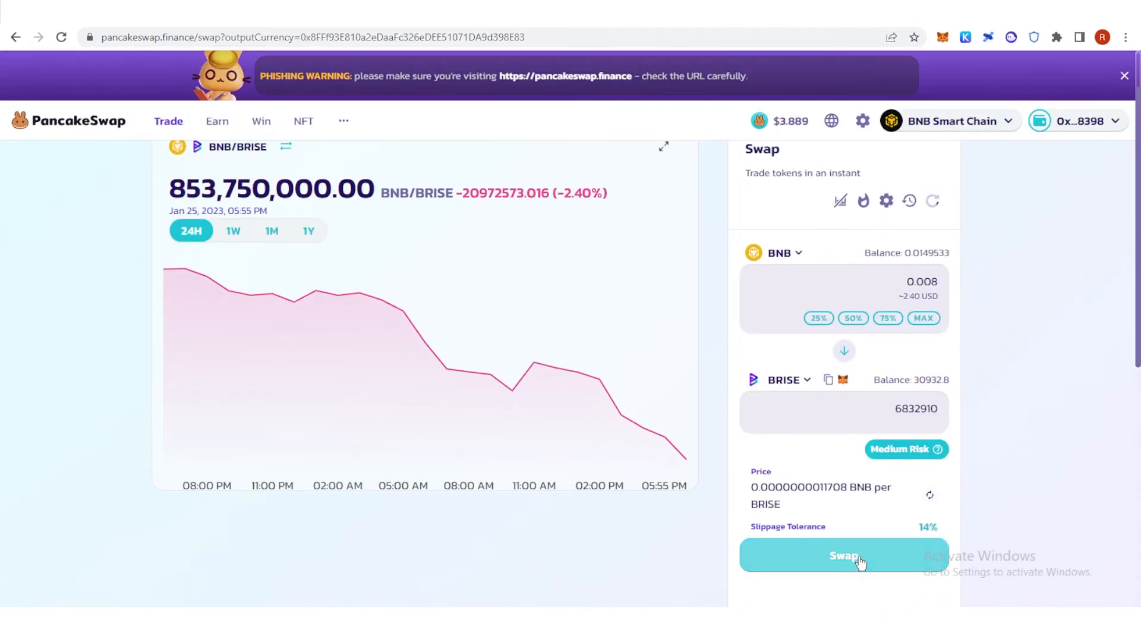
Step: Execute the 0.008 BNB to BRISE swap, approving it in Trust Wallet, leaving 6,043,890 BRISE
{"action": "left_click", "coordinate": [844, 556]}
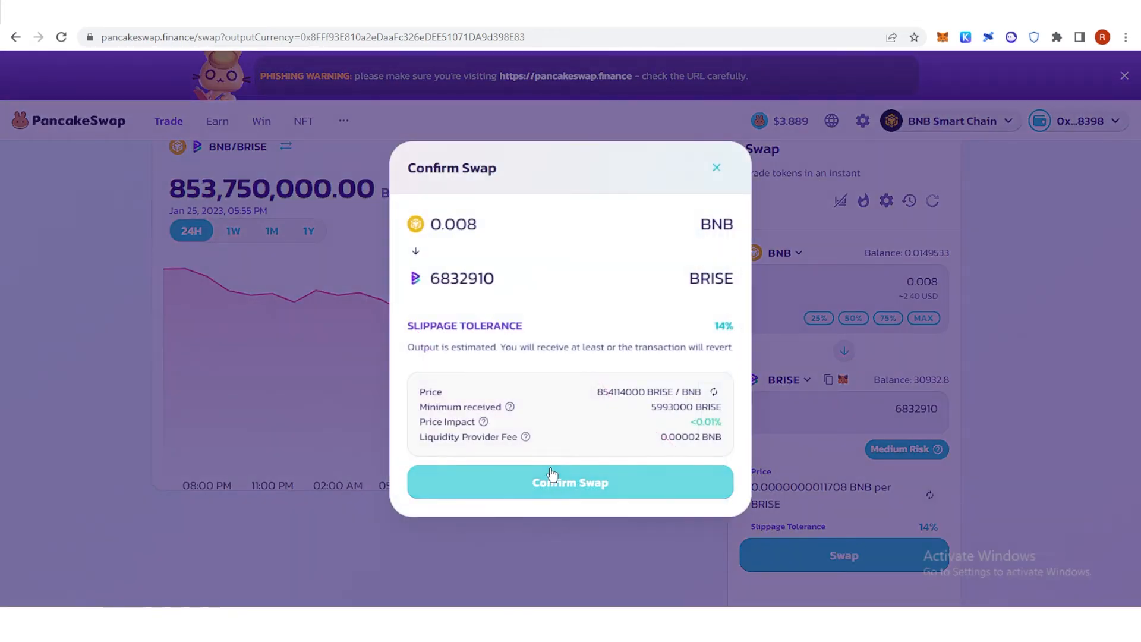
{"action": "left_click", "coordinate": [571, 483]}
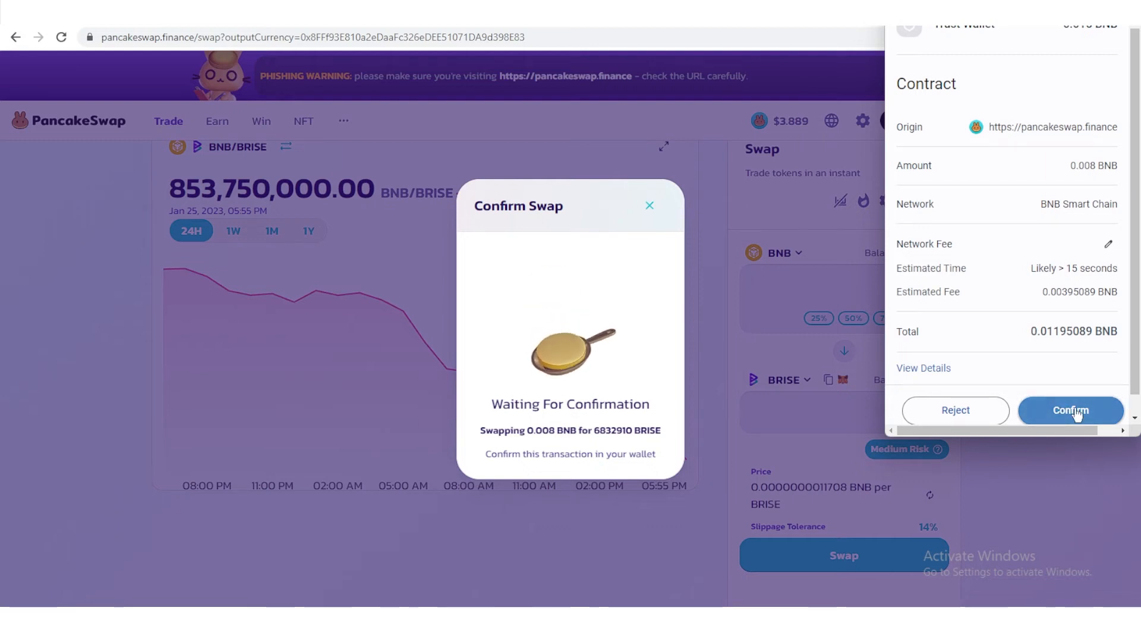
{"action": "left_click", "coordinate": [1071, 411]}
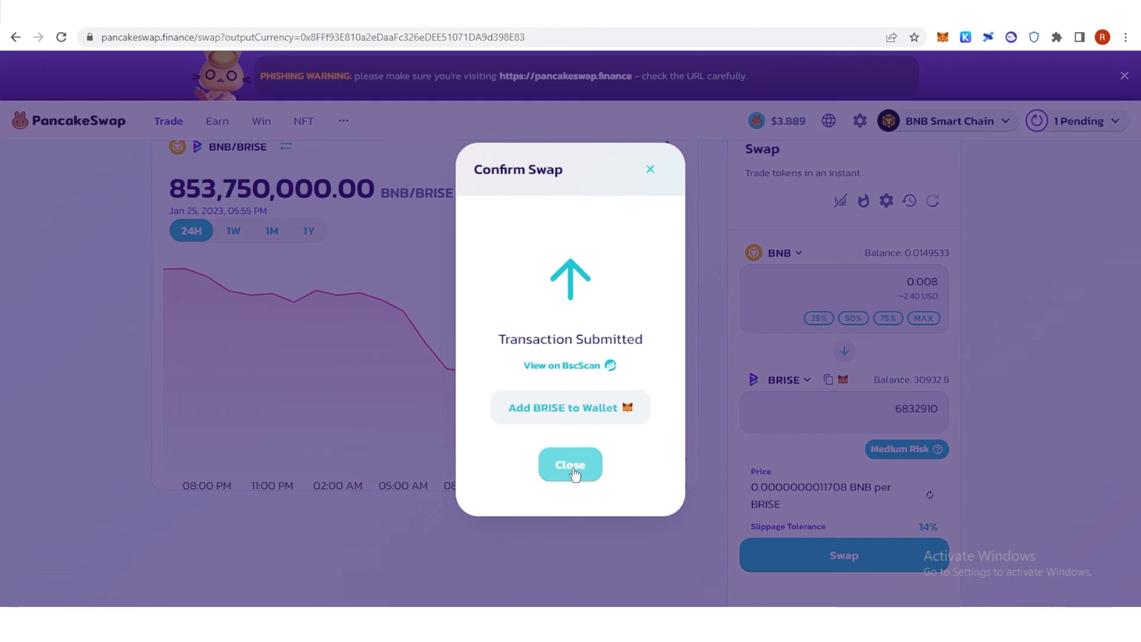
{"action": "left_click", "coordinate": [571, 465]}
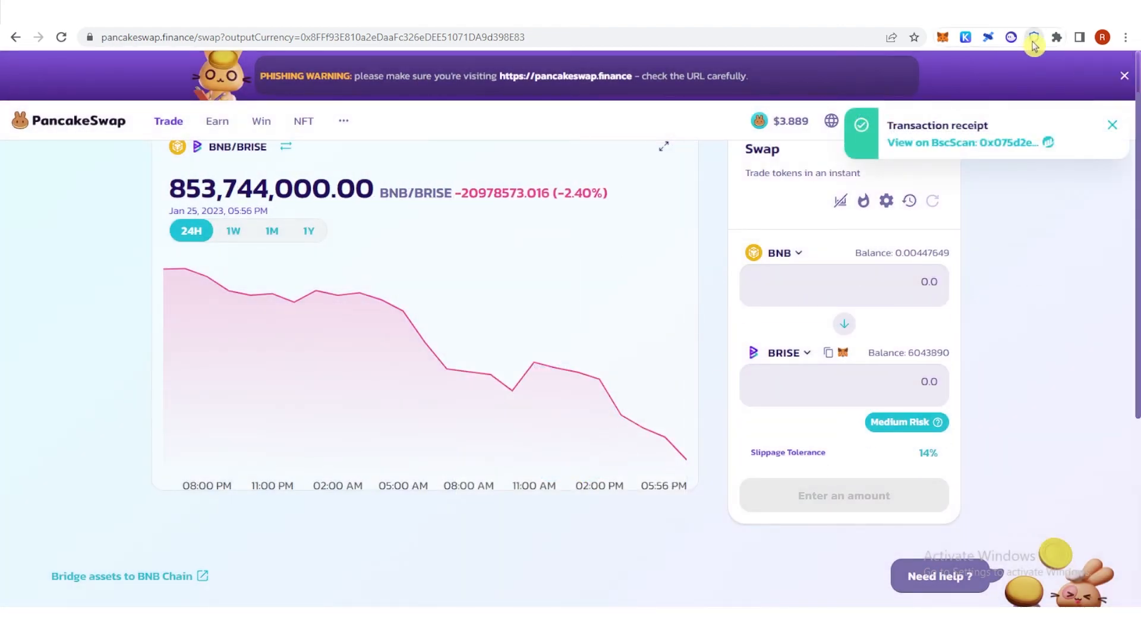
Step: Check Trust Wallet shows 6.0439 M BRISE worth $2.09 alongside 0.0045 BNB
{"action": "left_click", "coordinate": [1032, 38]}
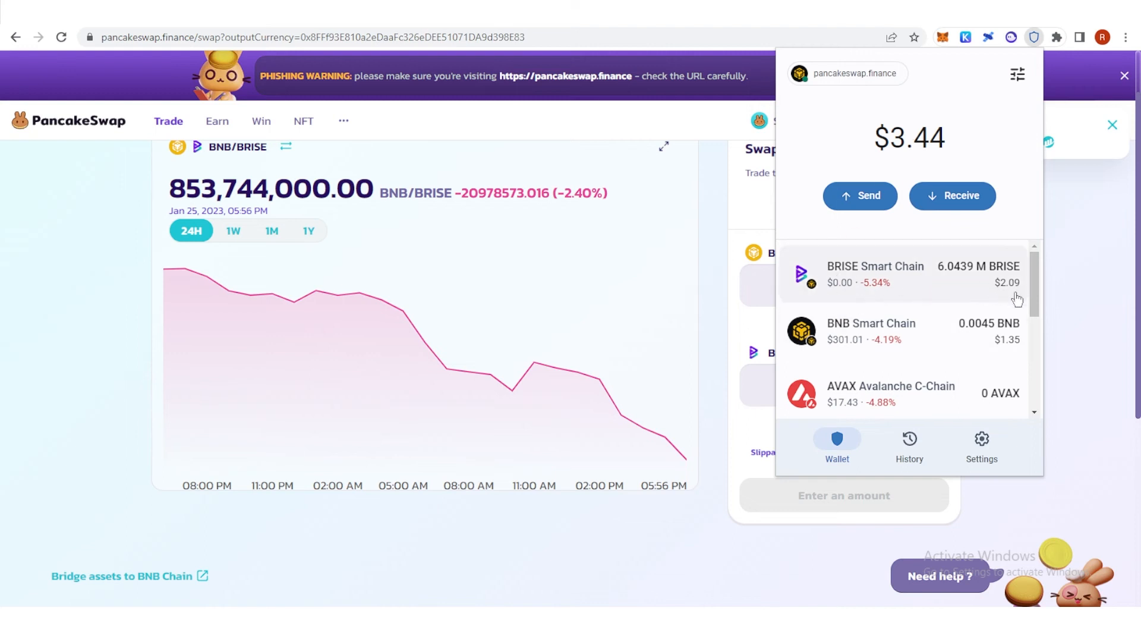
{"action": "scroll", "scroll_direction": "down", "scroll_amount": 3}
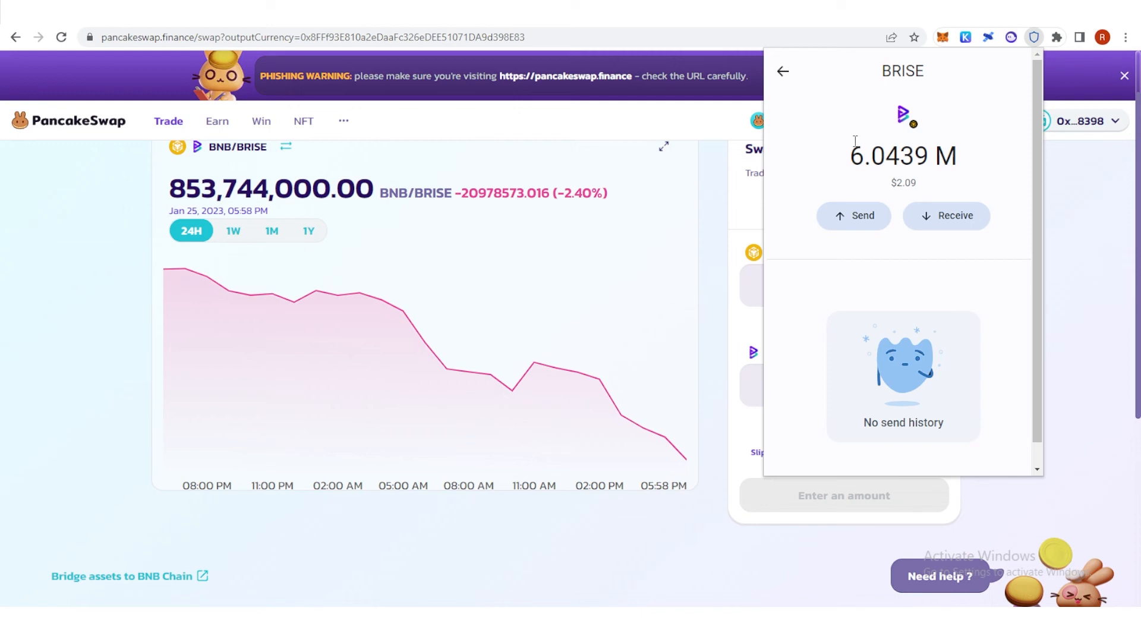
{"action": "mouse_move", "coordinate": [870, 126]}
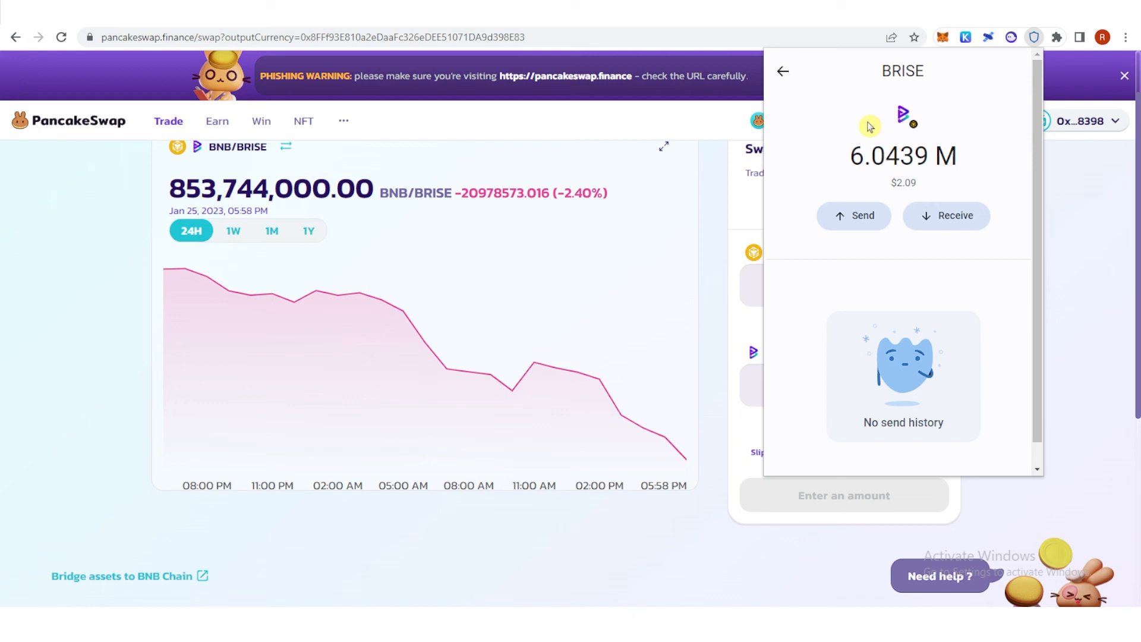
{"action": "mouse_move", "coordinate": [832, 163]}
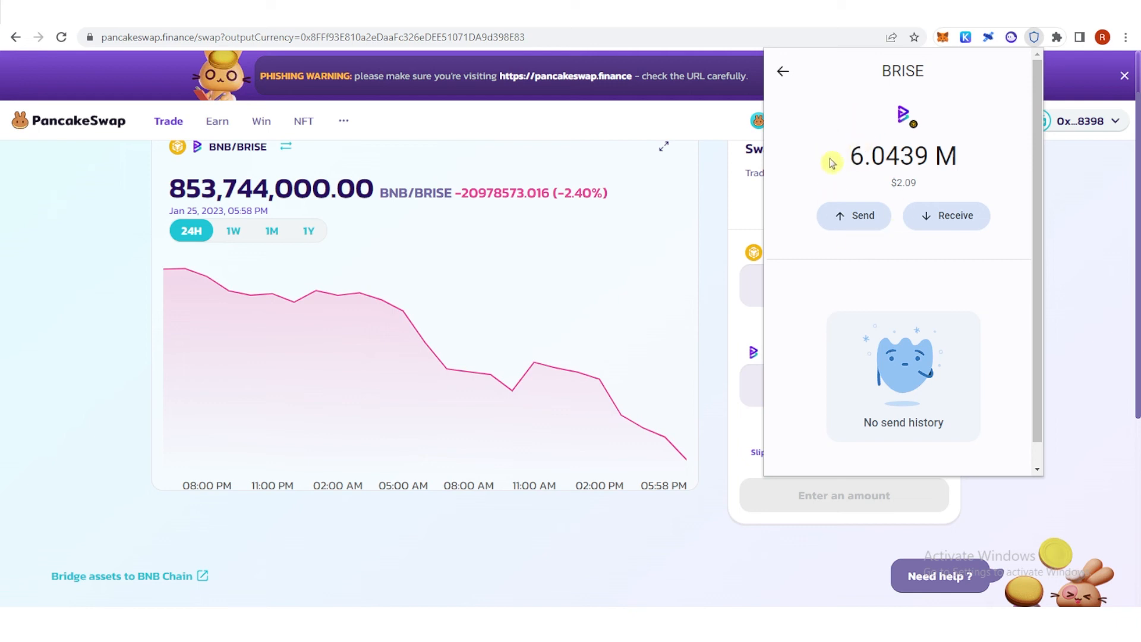
{"action": "mouse_move", "coordinate": [818, 162]}
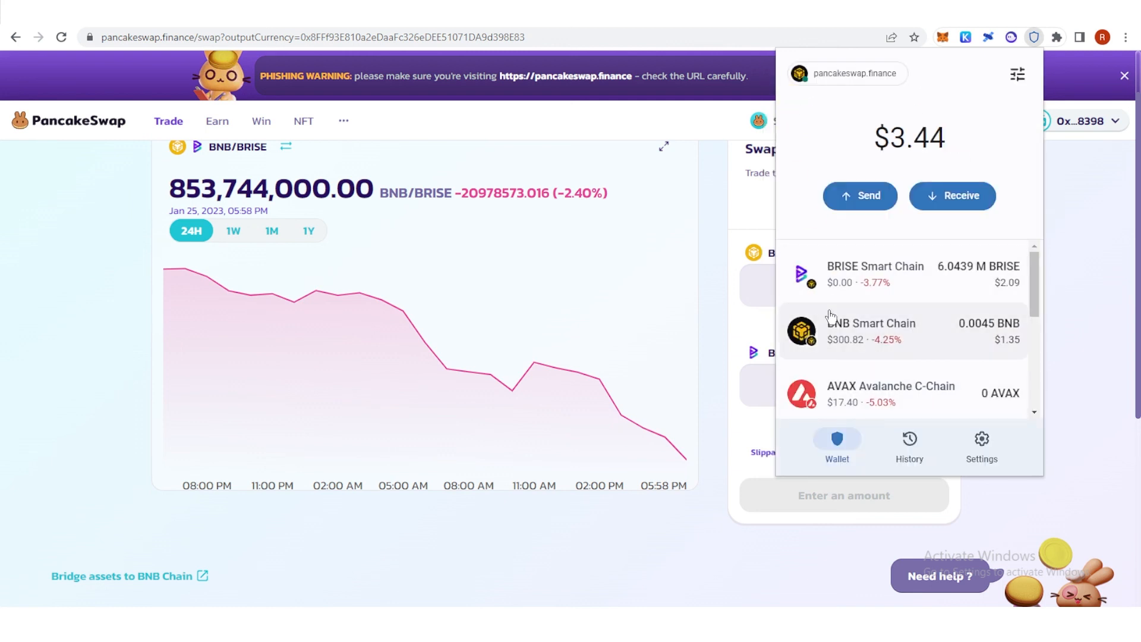
{"action": "mouse_move", "coordinate": [869, 303]}
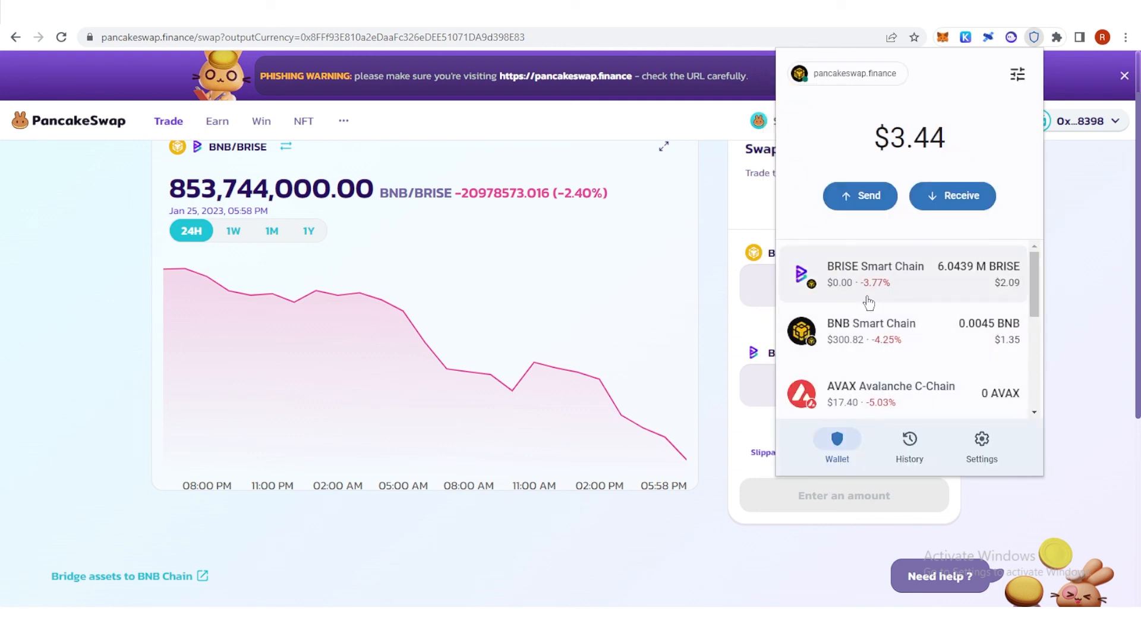